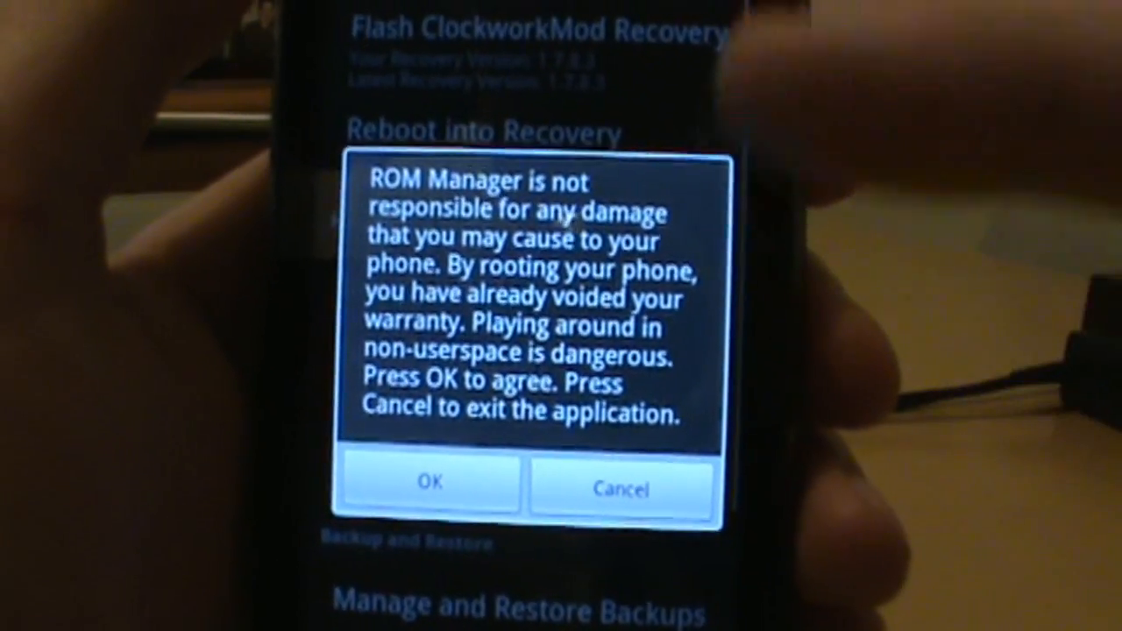
Accept the ROM Manager disclaimer and browse the Download ROM list.
{"action": "left_click", "coordinate": [429, 484]}
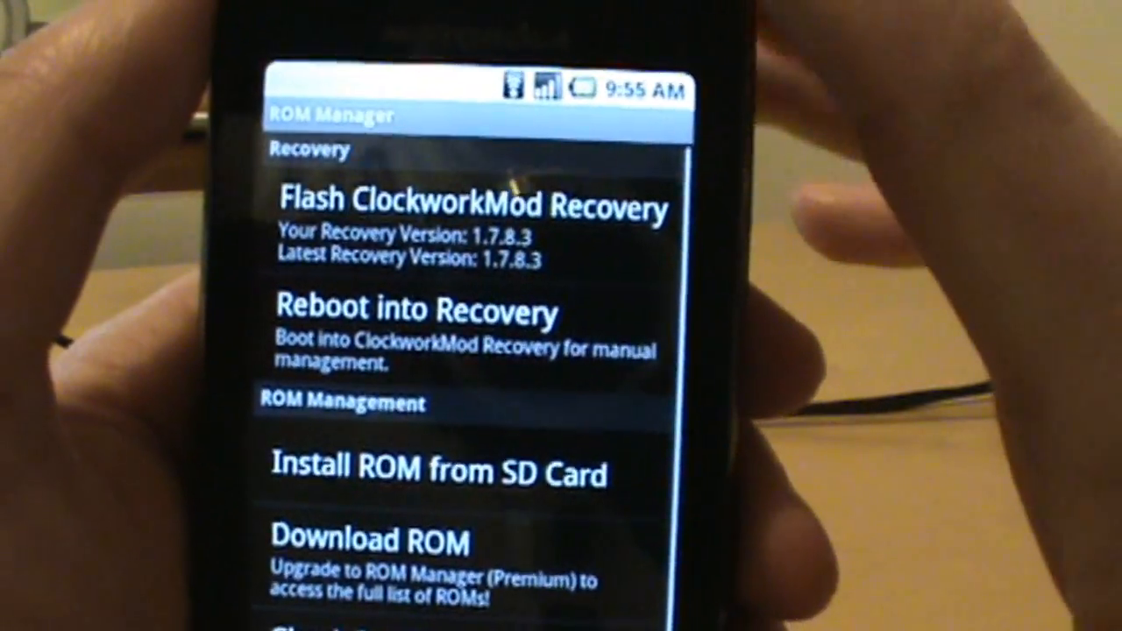
{"action": "scroll", "scroll_direction": "down", "scroll_amount": 3}
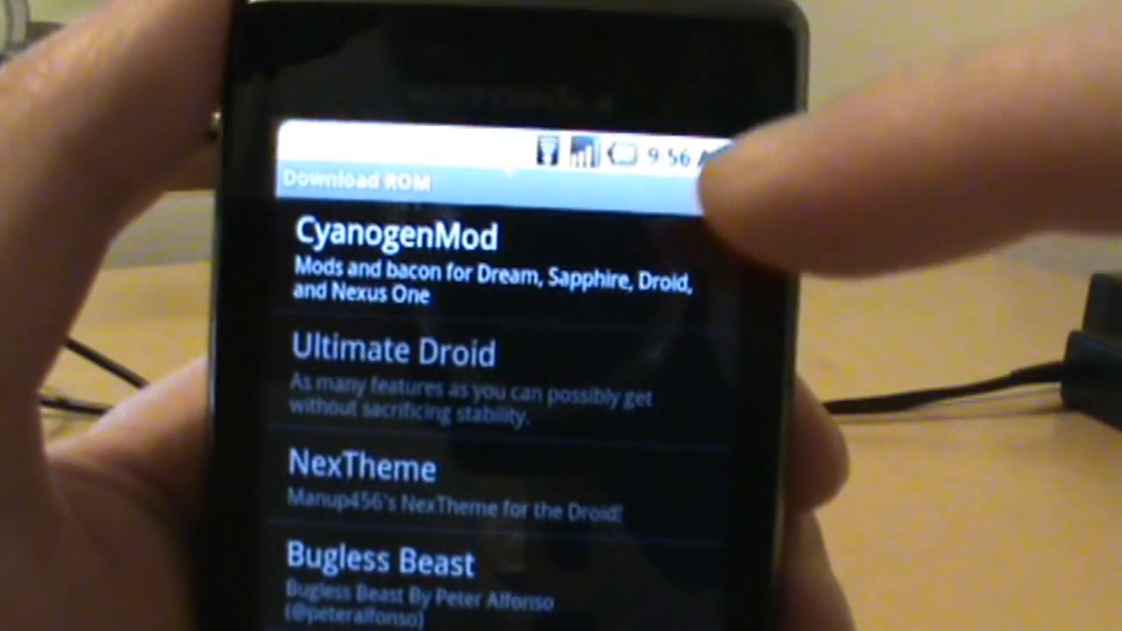
Choose CyanogenMod from the downloadable ROMs to list its versions.
{"action": "left_click", "coordinate": [394, 246]}
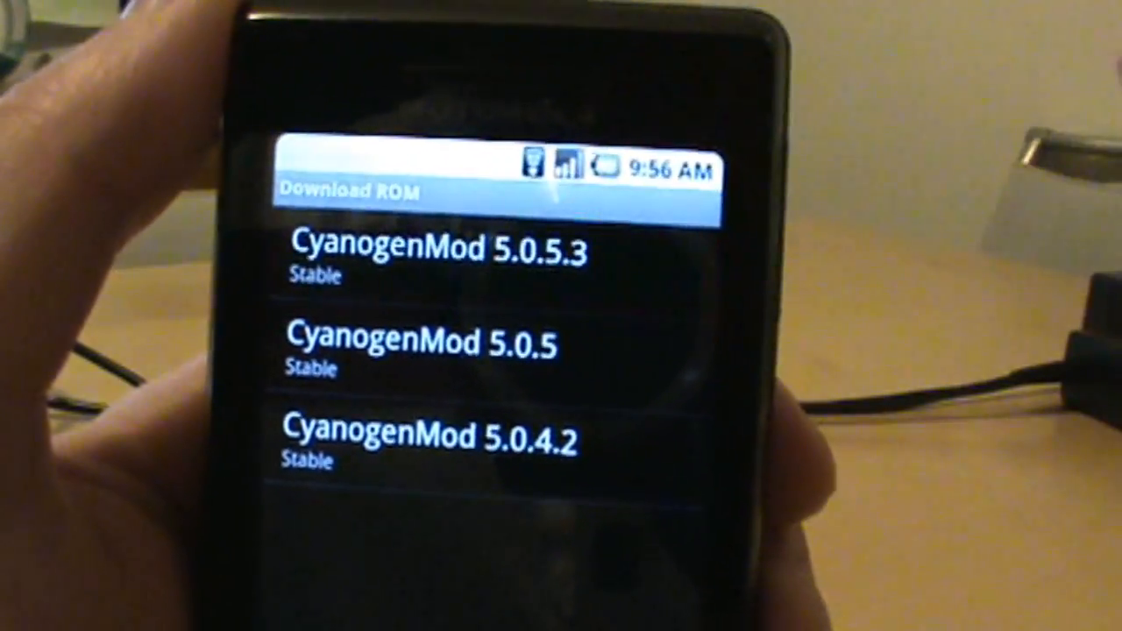
Select CyanogenMod 5.0.5.3 with Google Apps included, reaching the pre-installation backup and wipe prompt.
{"action": "left_click", "coordinate": [438, 254]}
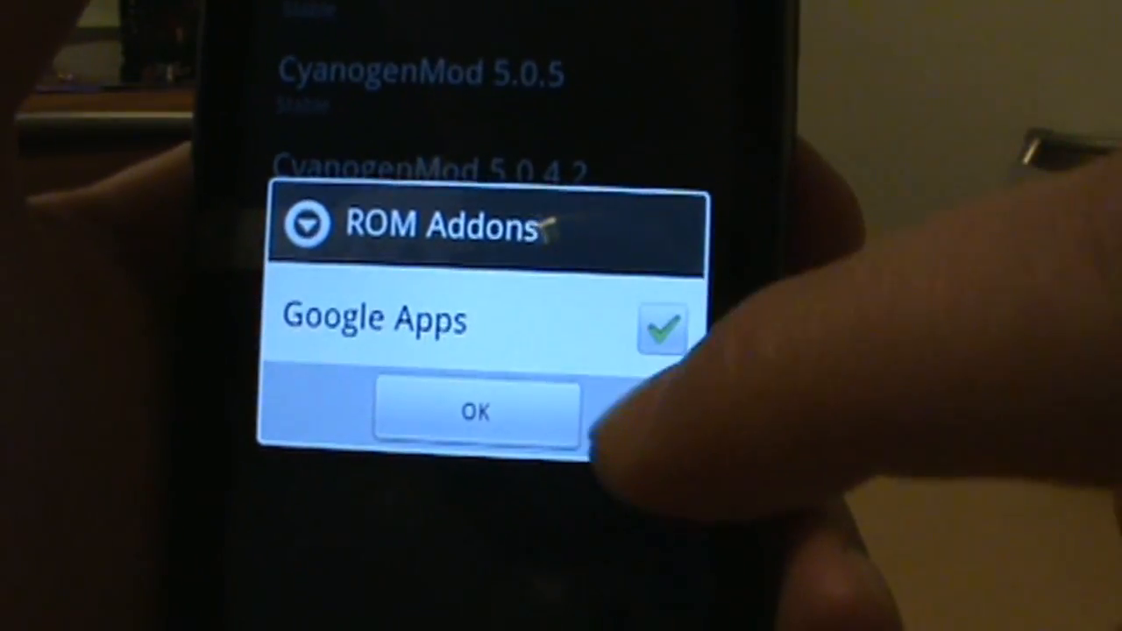
{"action": "left_click", "coordinate": [477, 414]}
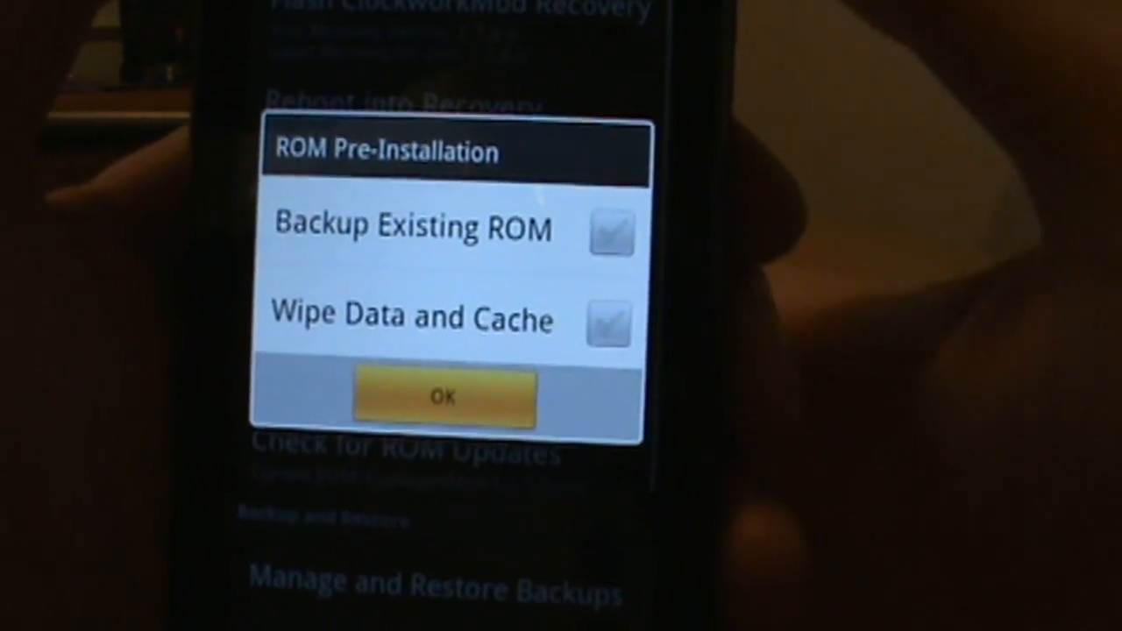
{"action": "left_click", "coordinate": [442, 397]}
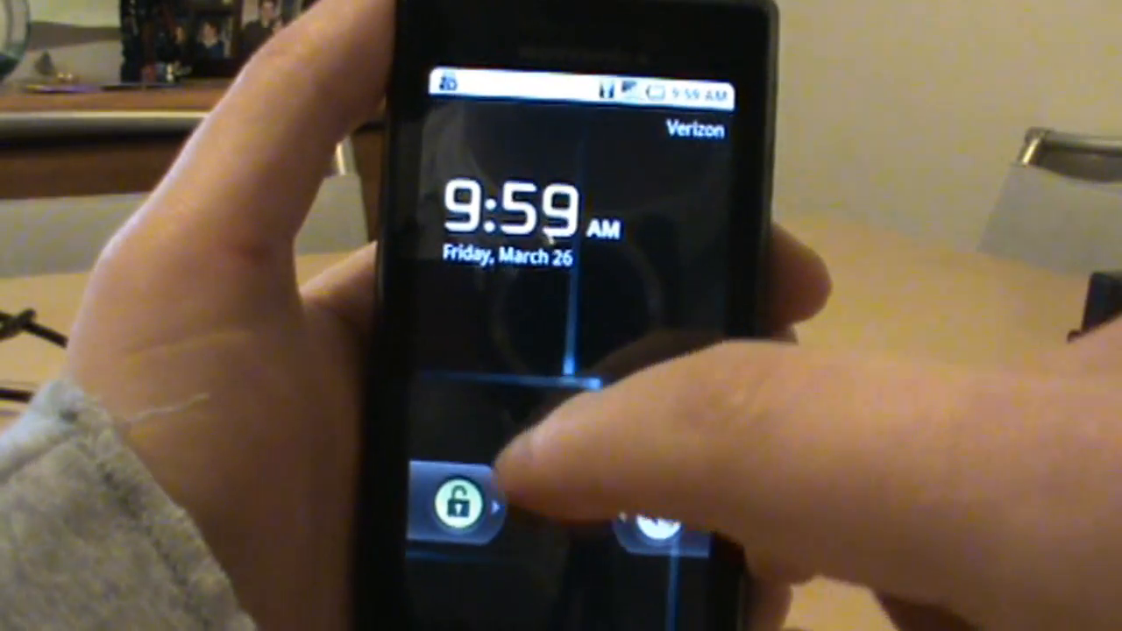
Slide the lock tab to unlock into the CyanogenMod home screen.
{"action": "left_click_drag", "start_coordinate": [465, 500], "coordinate": [570, 500]}
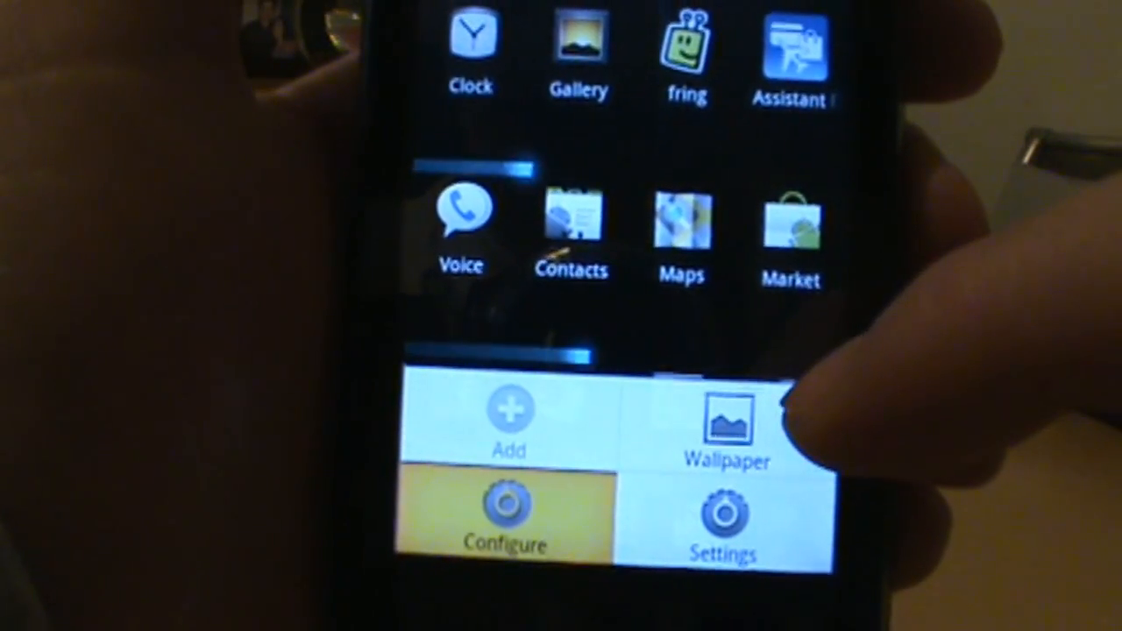
View Launcher2's Configure settings for screen size, long-press and auto-rotate.
{"action": "left_click", "coordinate": [505, 518]}
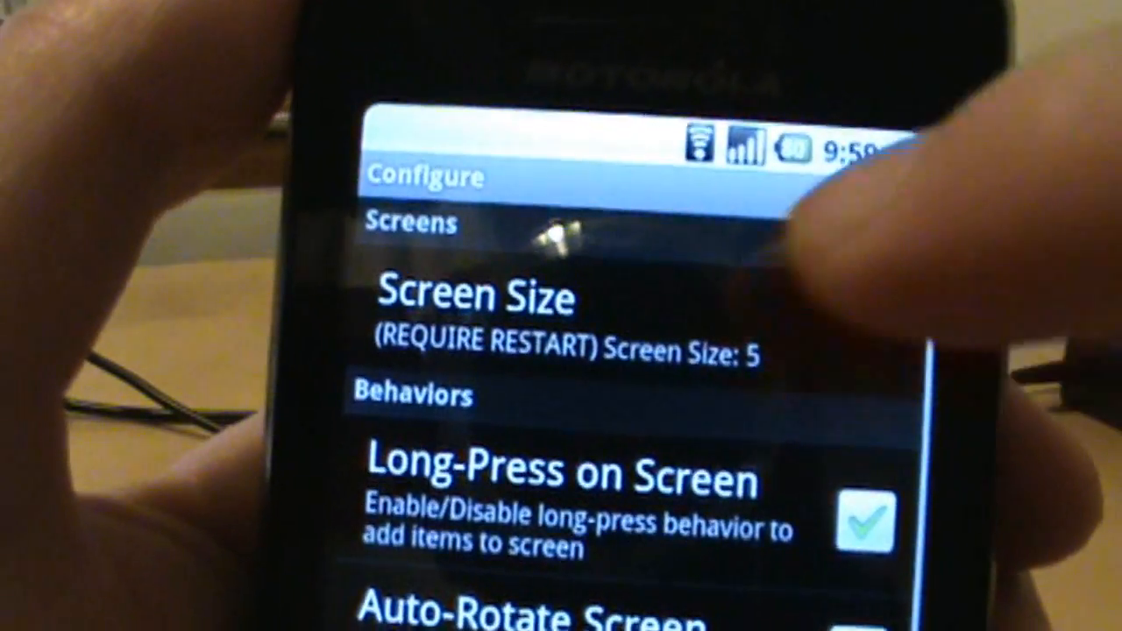
{"action": "left_click", "coordinate": [481, 295]}
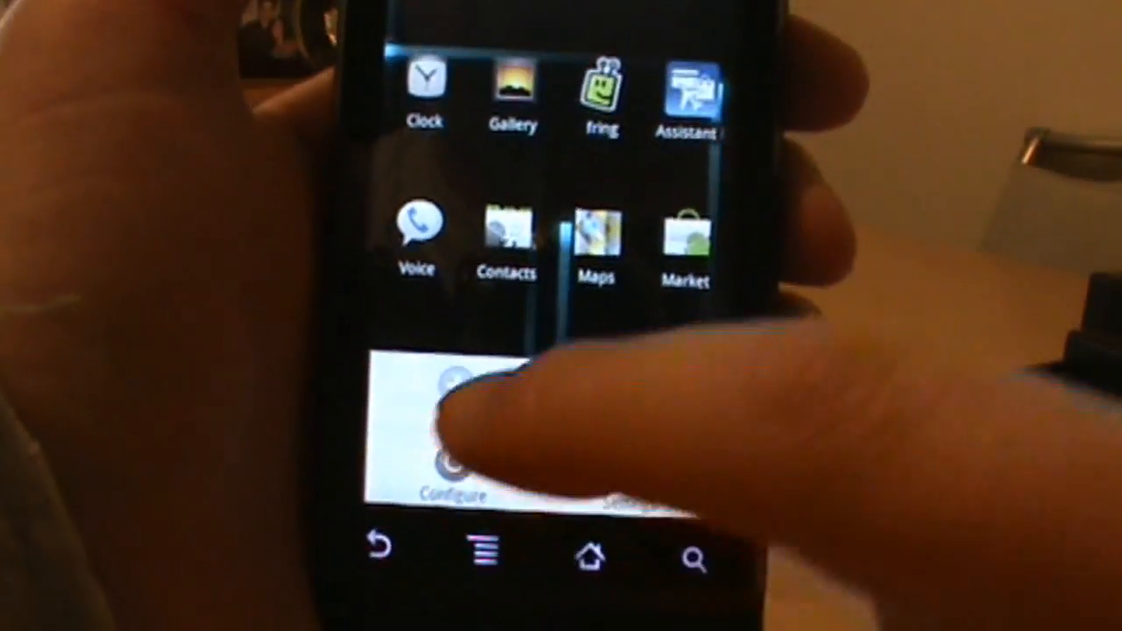
Return to Launcher2's Configure settings, currently showing screen size 7.
{"action": "left_click", "coordinate": [456, 465]}
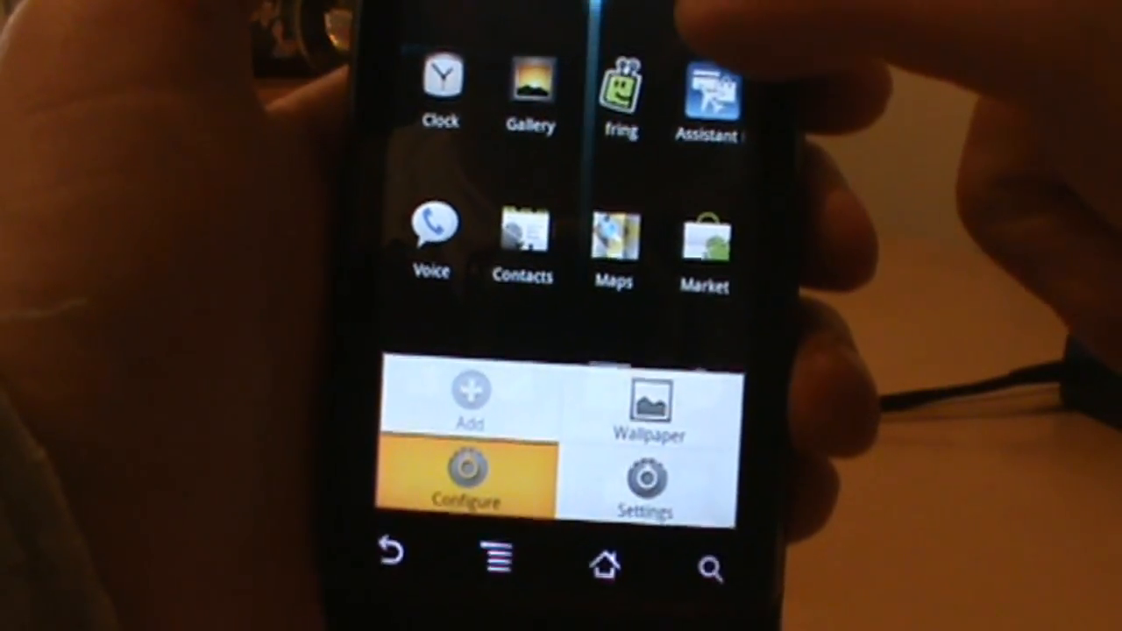
{"action": "left_click", "coordinate": [470, 477]}
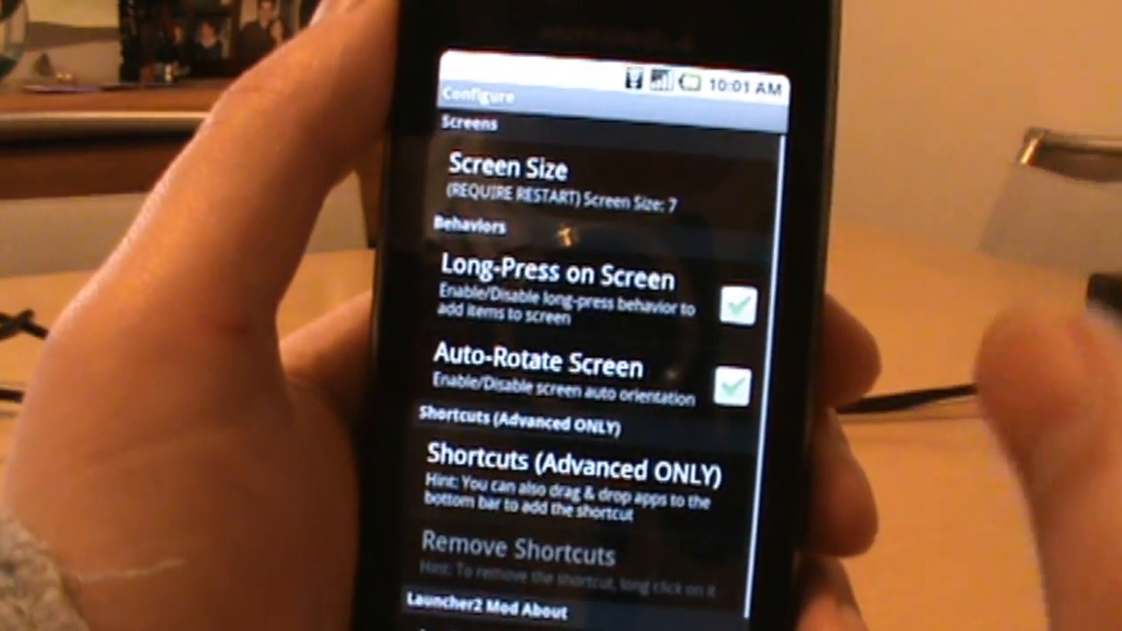
Reduce the screen size from 7 to 5 and restart Launcher2 to apply it.
{"action": "left_click", "coordinate": [505, 176]}
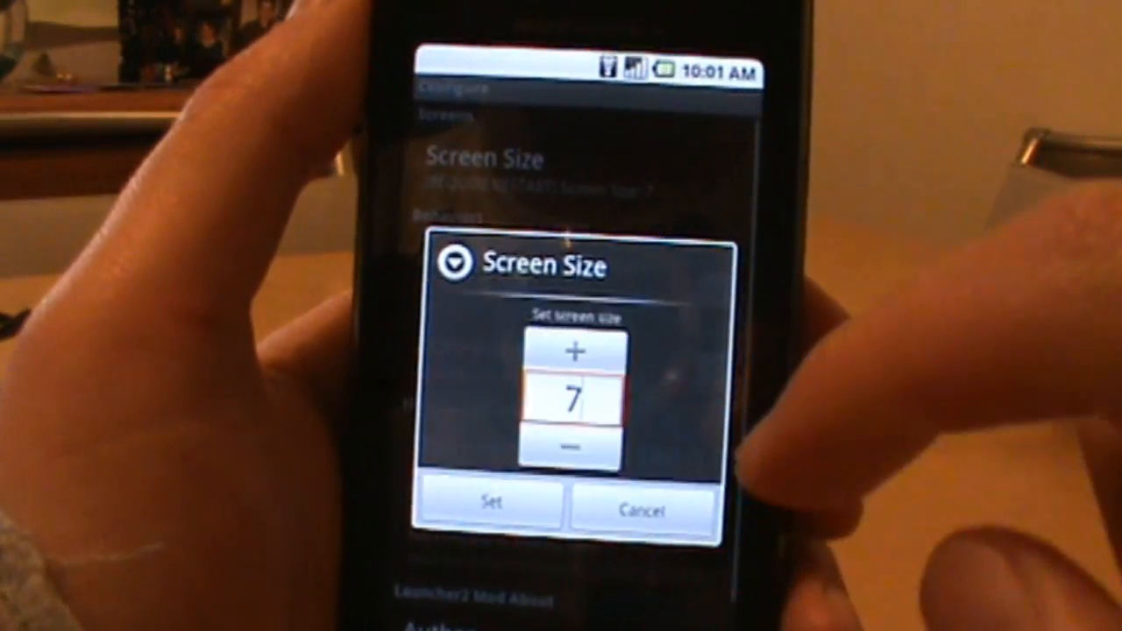
{"action": "left_click", "coordinate": [576, 447]}
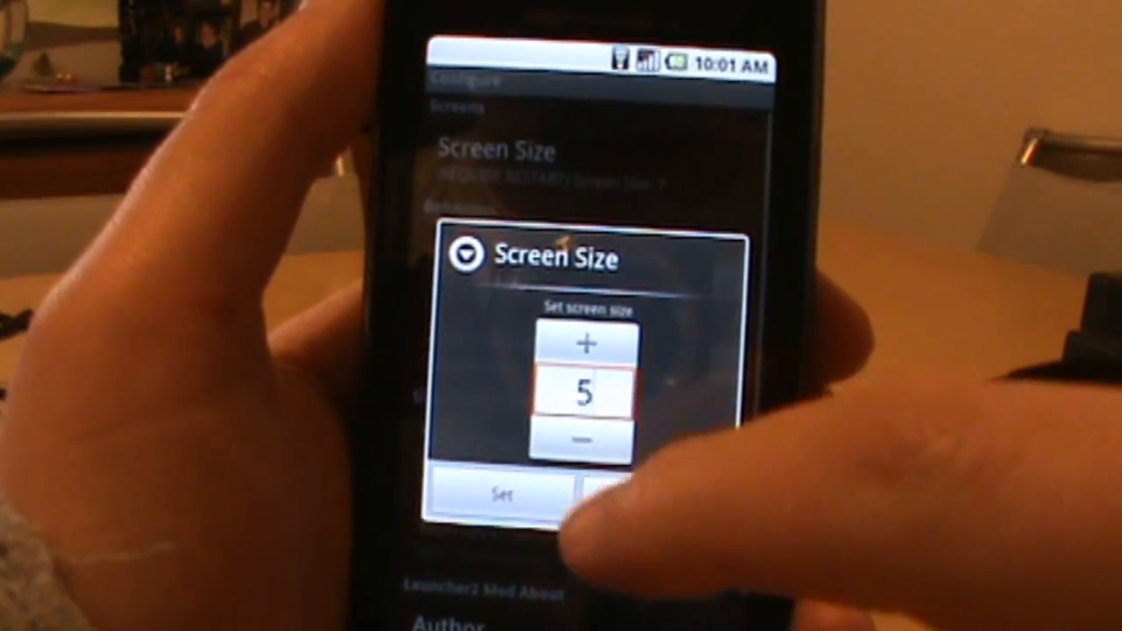
{"action": "left_click", "coordinate": [498, 488]}
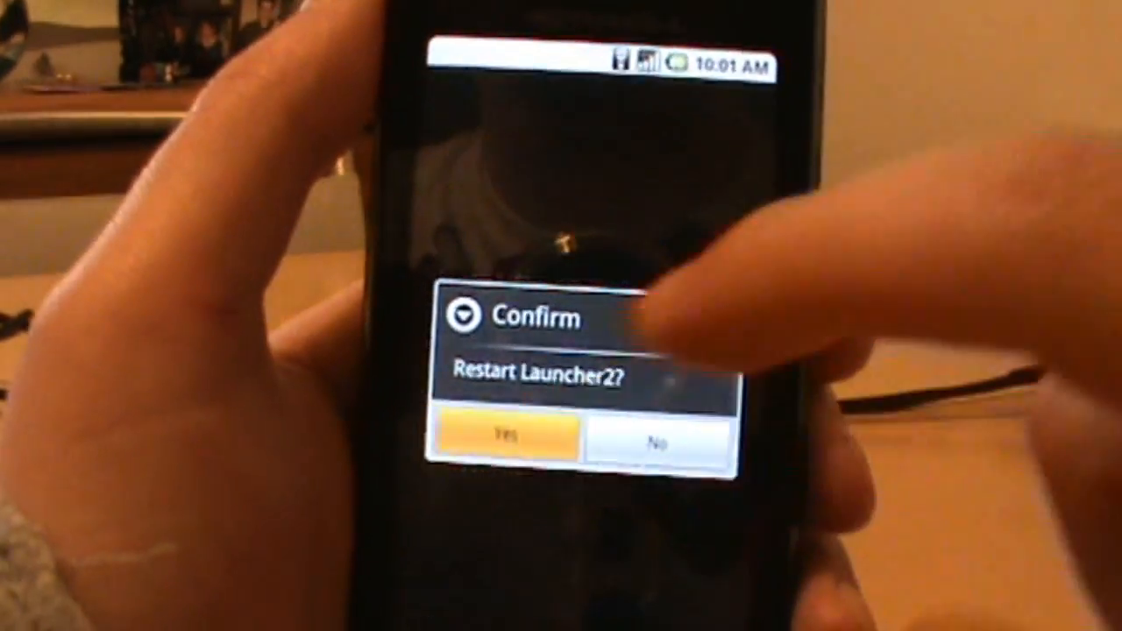
{"action": "left_click", "coordinate": [512, 442]}
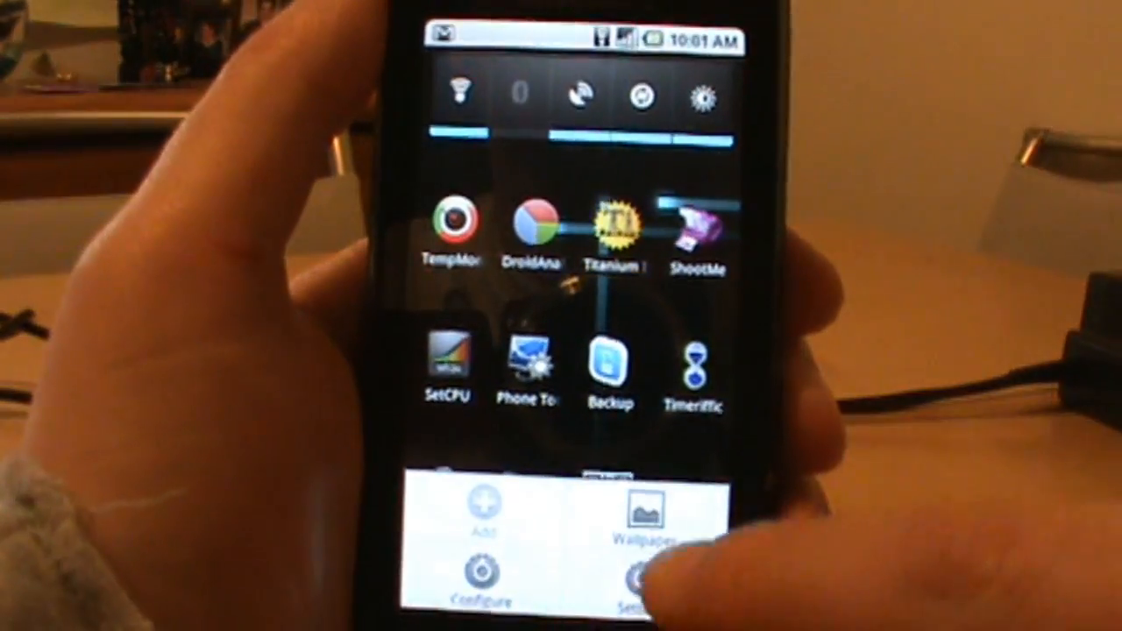
{"action": "left_click", "coordinate": [635, 579]}
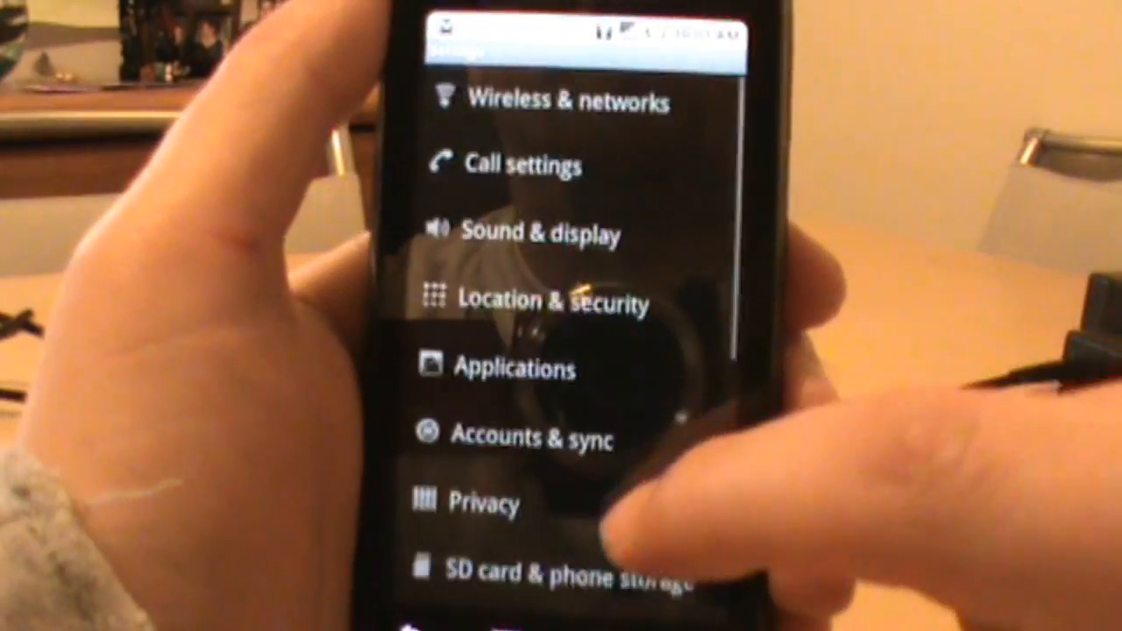
{"action": "scroll", "scroll_direction": "down", "scroll_amount": 3}
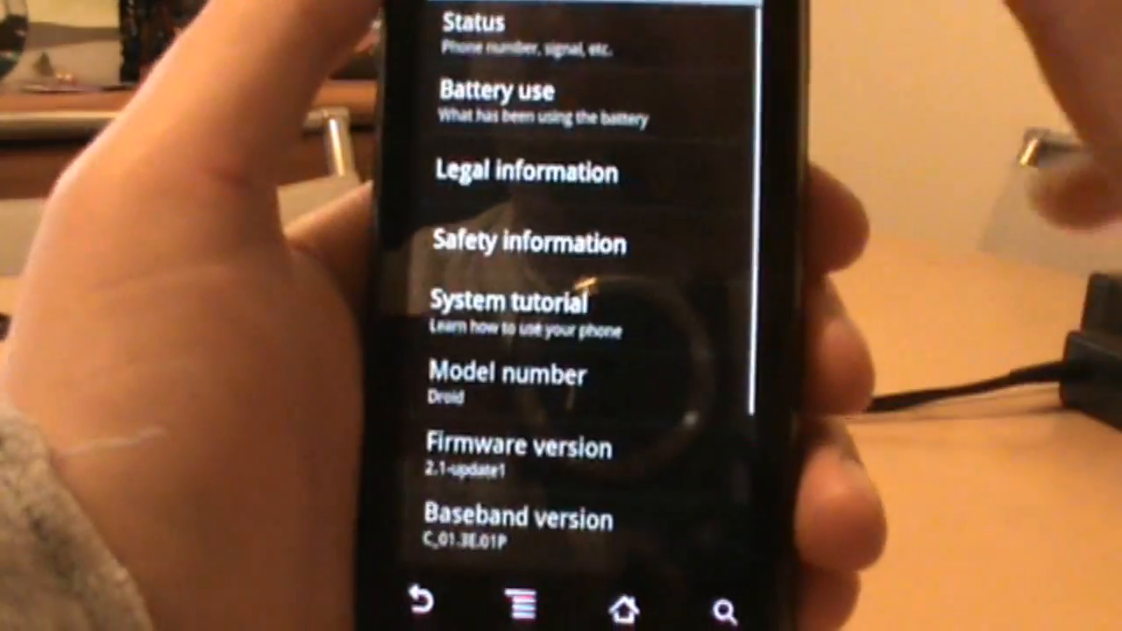
{"action": "scroll", "scroll_direction": "down", "scroll_amount": 3}
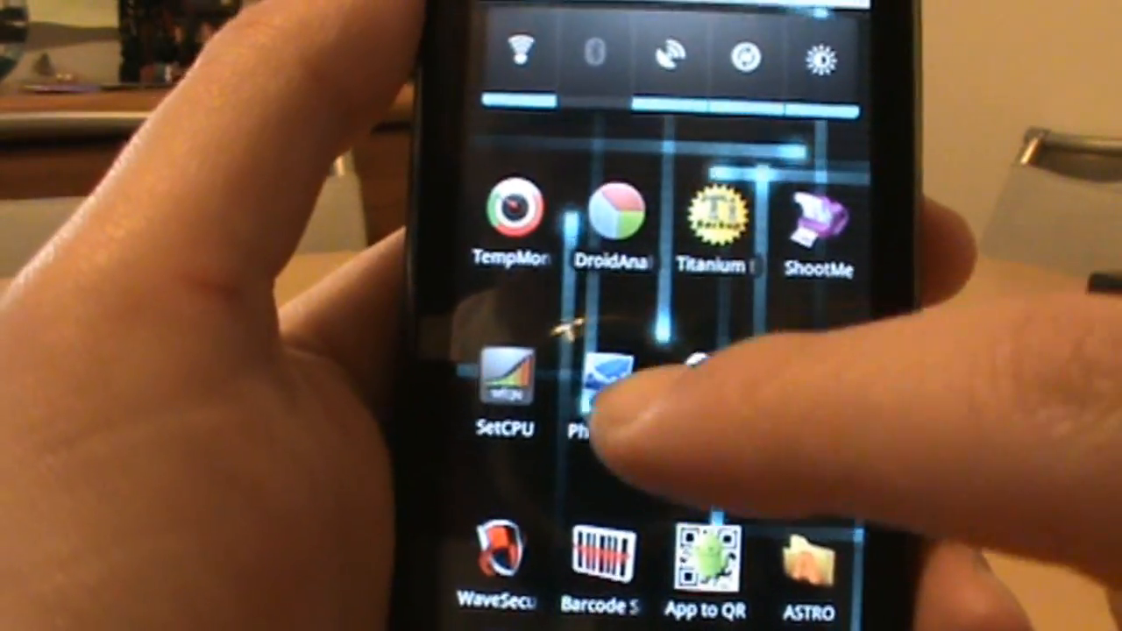
Launch SetCPU and start device setup so the root-request notice appears.
{"action": "left_click", "coordinate": [501, 377]}
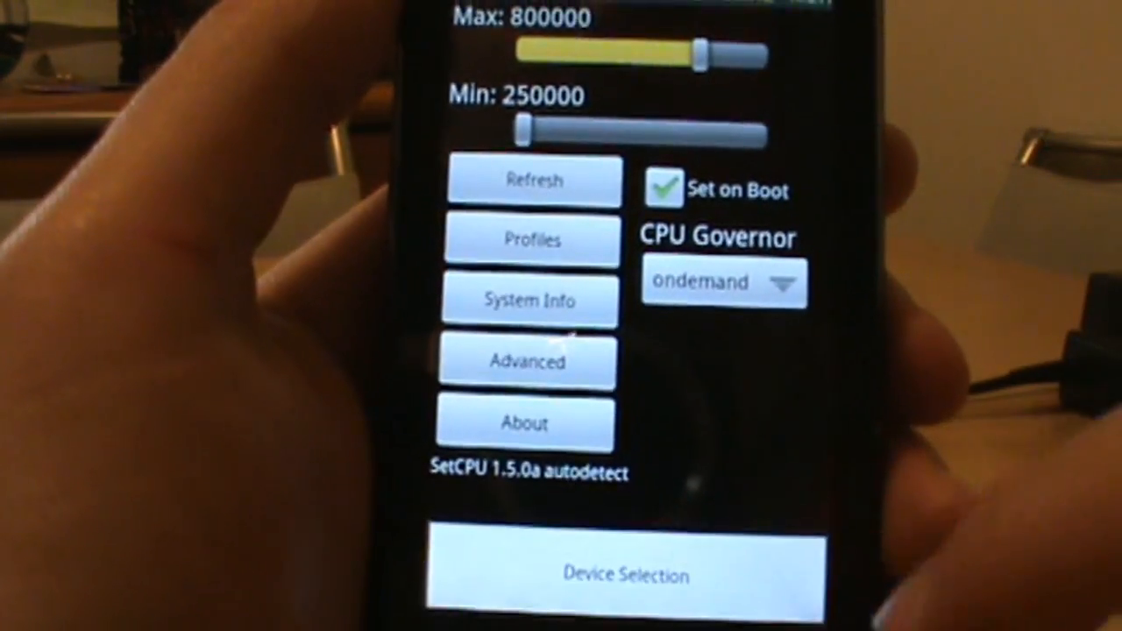
{"action": "left_click", "coordinate": [624, 576]}
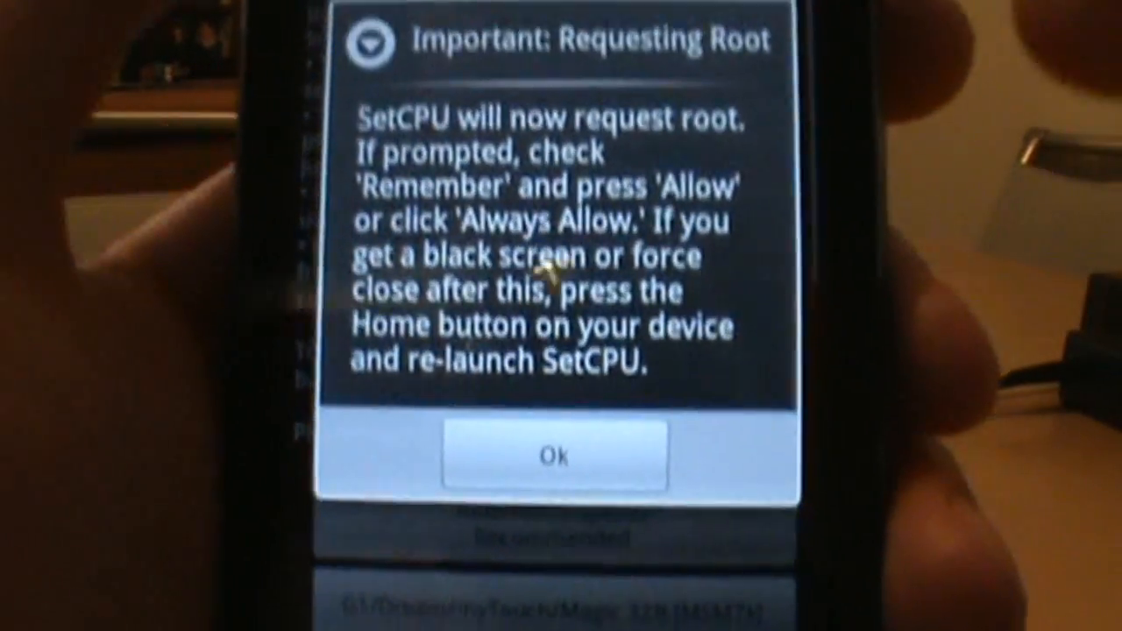
Acknowledge the root notice, granting SetCPU root with 1000/250 MHz limits shown.
{"action": "left_click", "coordinate": [554, 456]}
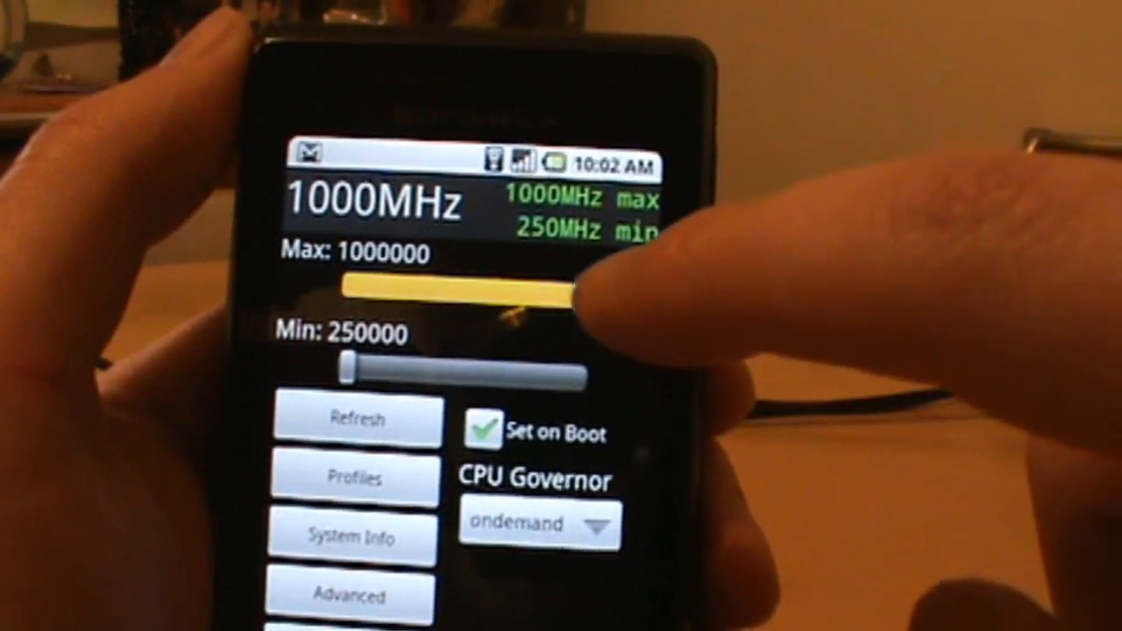
Drag the Max slider to lower SetCPU's maximum CPU speed to 800 MHz.
{"action": "left_click_drag", "start_coordinate": [561, 289], "coordinate": [368, 289]}
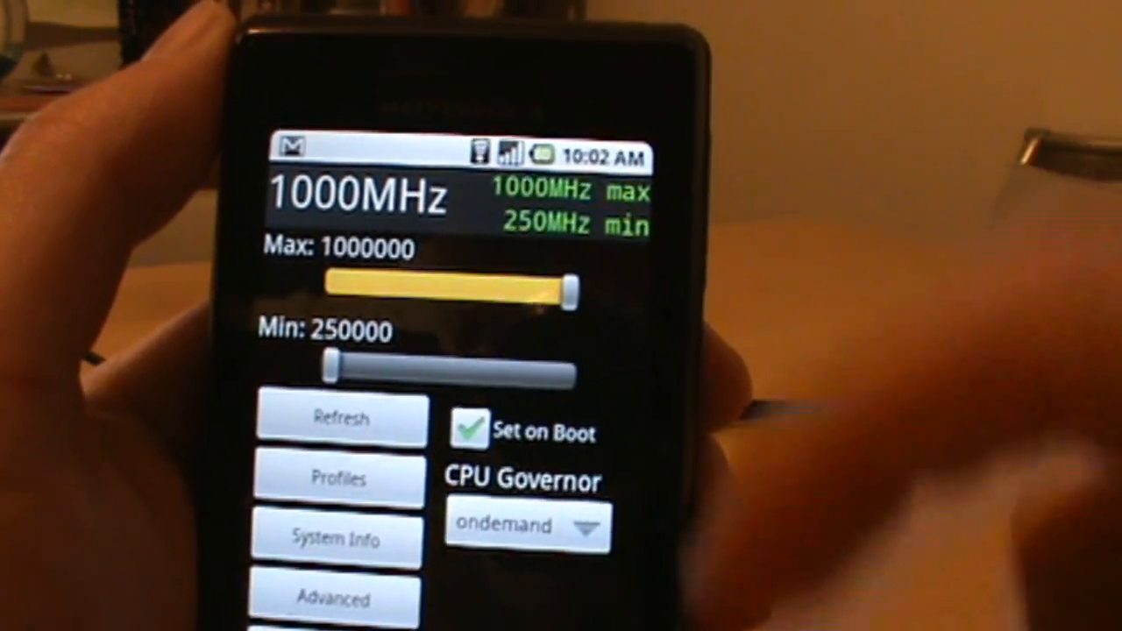
{"action": "left_click_drag", "start_coordinate": [561, 290], "coordinate": [500, 280]}
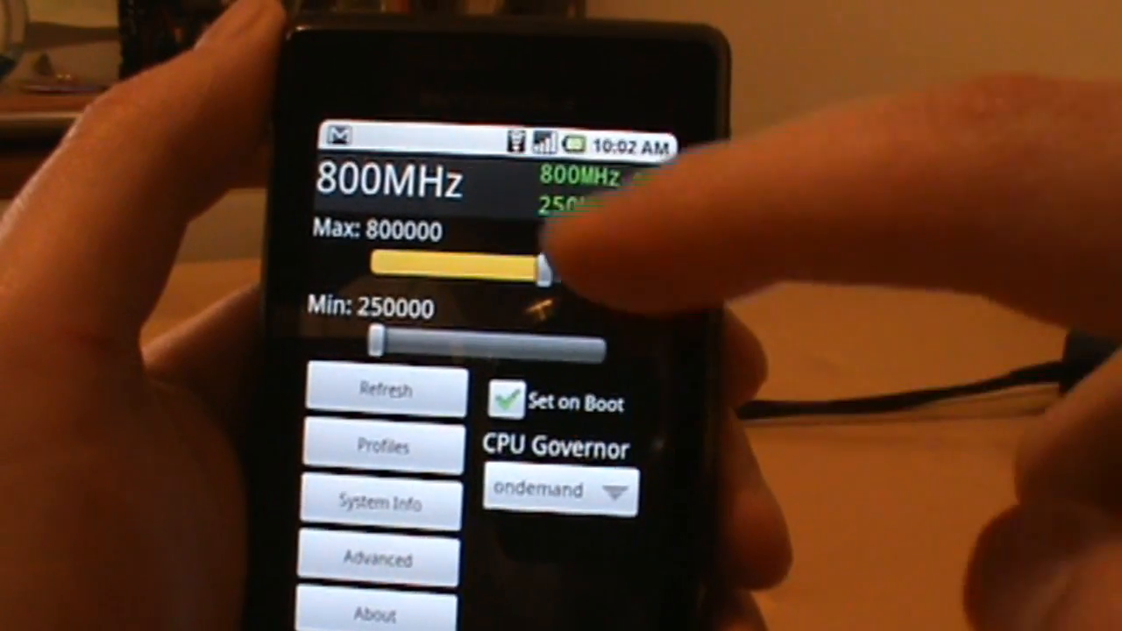
{"action": "left_click_drag", "start_coordinate": [544, 263], "coordinate": [438, 263]}
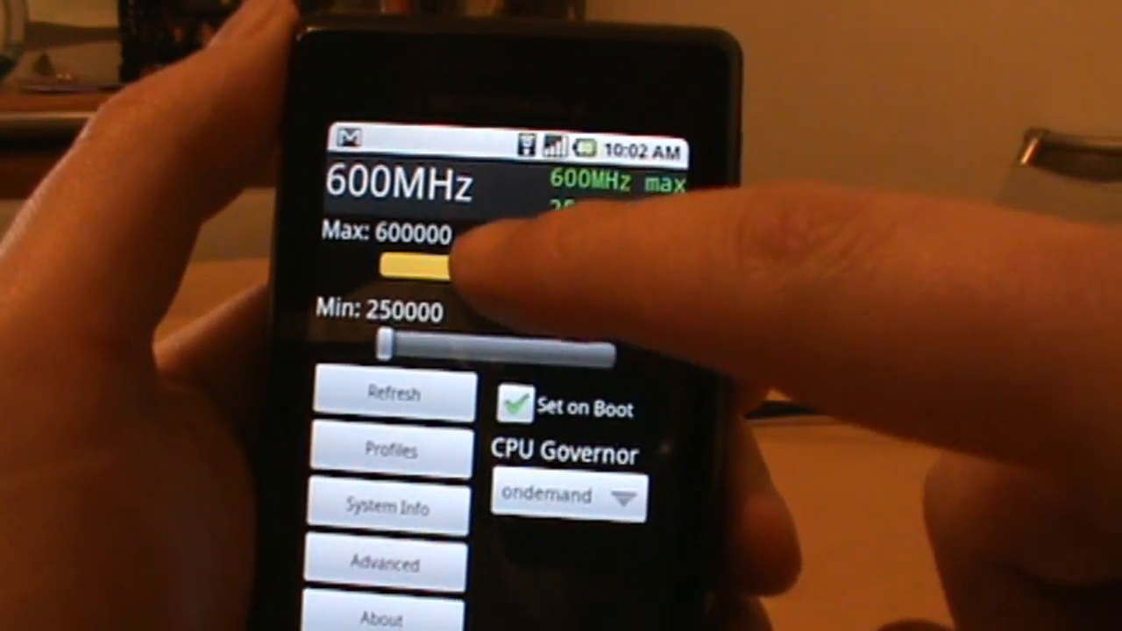
{"action": "left_click_drag", "start_coordinate": [404, 263], "coordinate": [570, 260]}
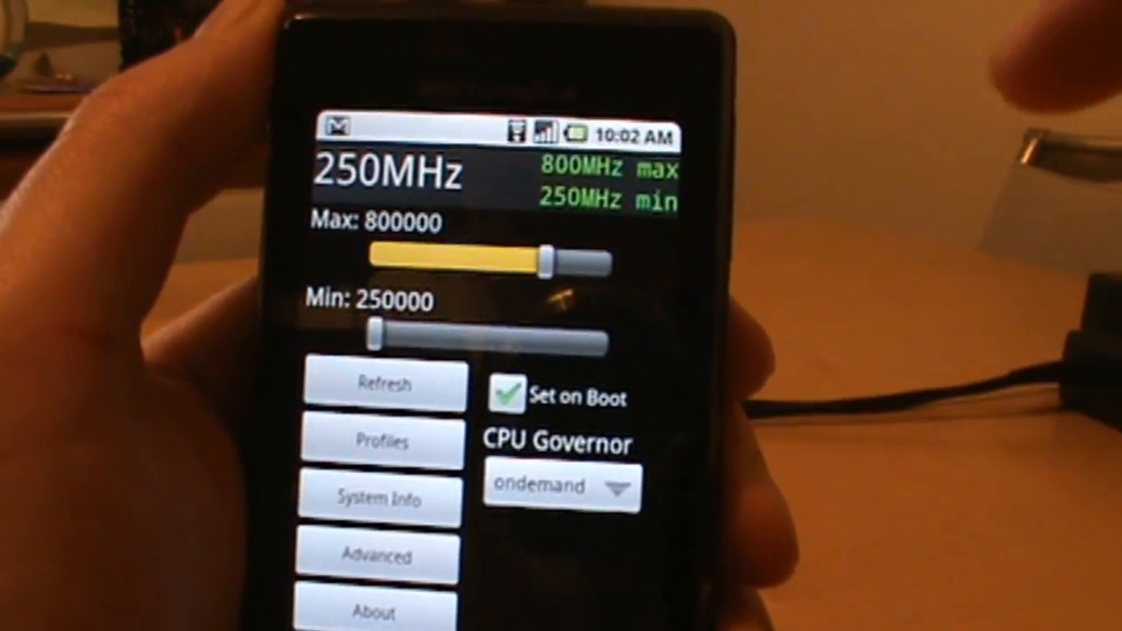
{"action": "left_click_drag", "start_coordinate": [570, 260], "coordinate": [474, 259]}
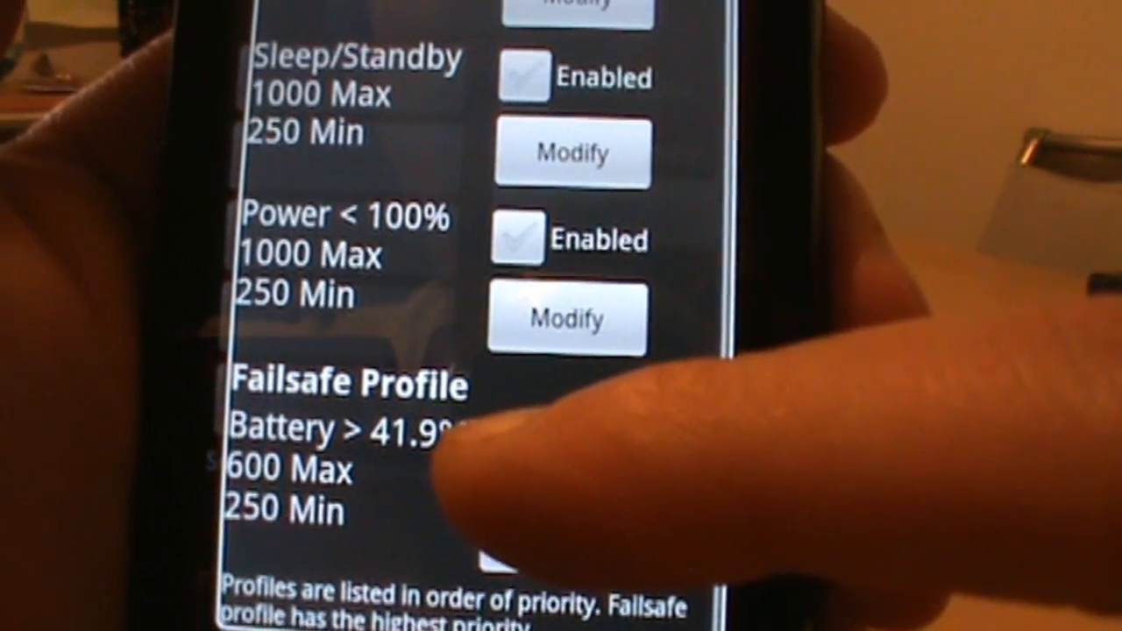
Return to SetCPU's main screen at 800 MHz max and show the ondemand, userspace and performance governor choices.
{"action": "left_click", "coordinate": [491, 442]}
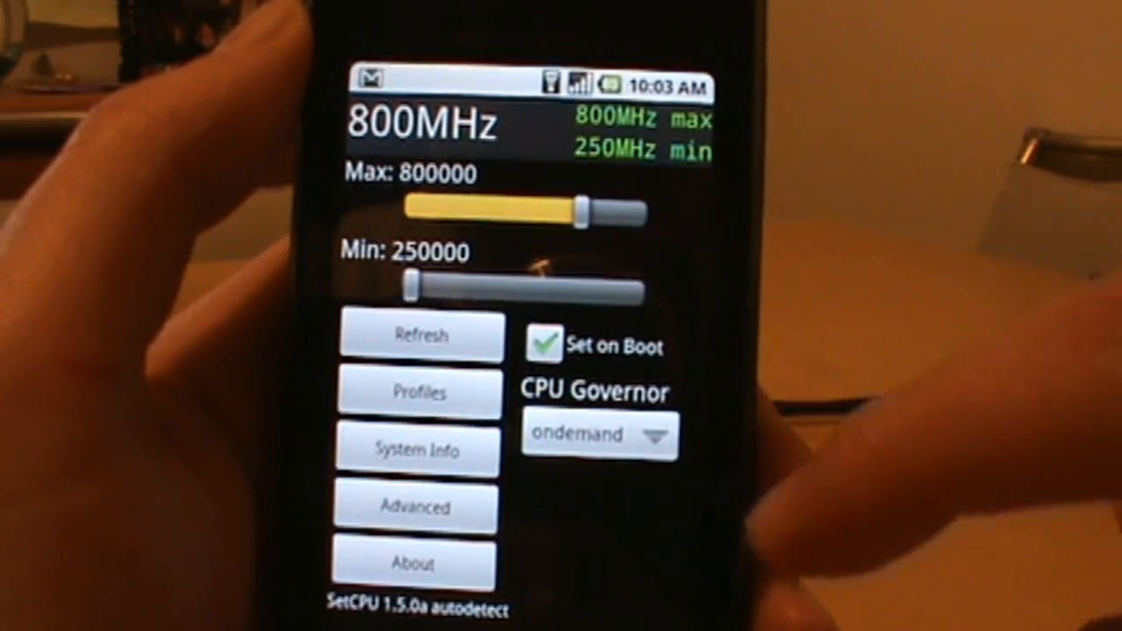
{"action": "left_click", "coordinate": [599, 435]}
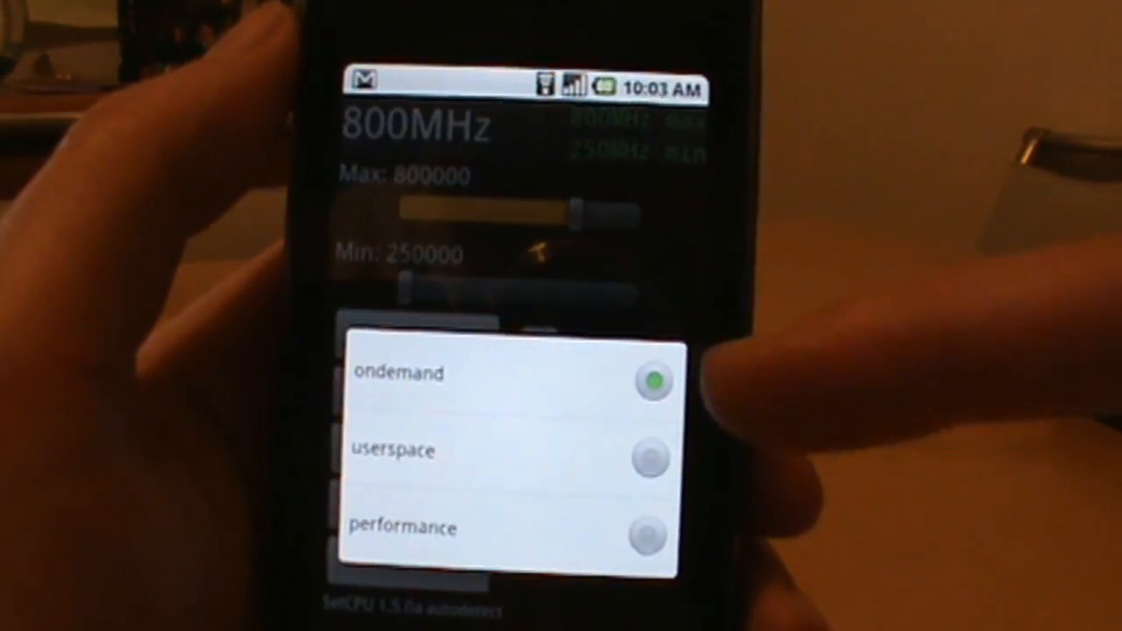